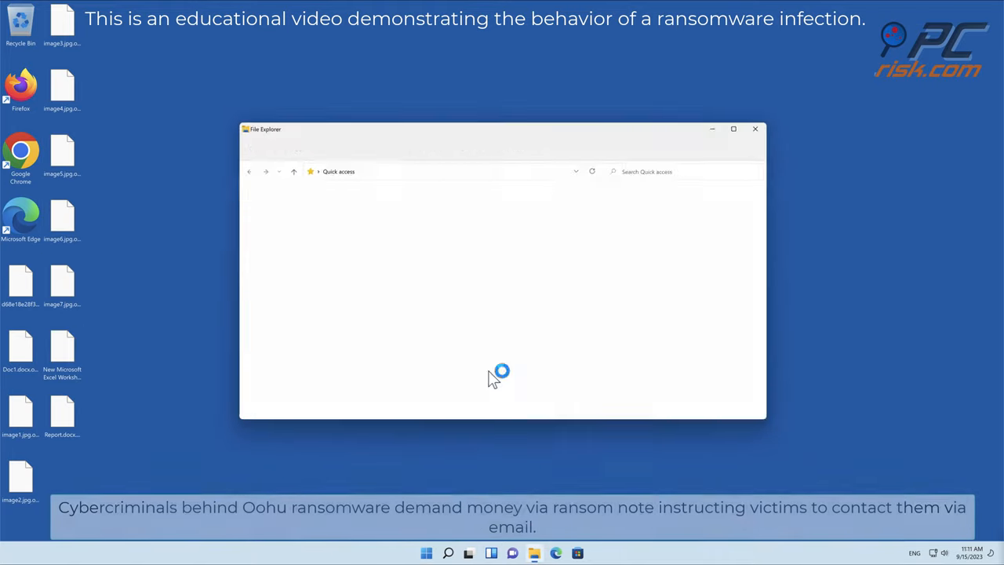
Step: Browse from This PC to C:\Users\bloguser2 in File Explorer
left_click(261, 305)
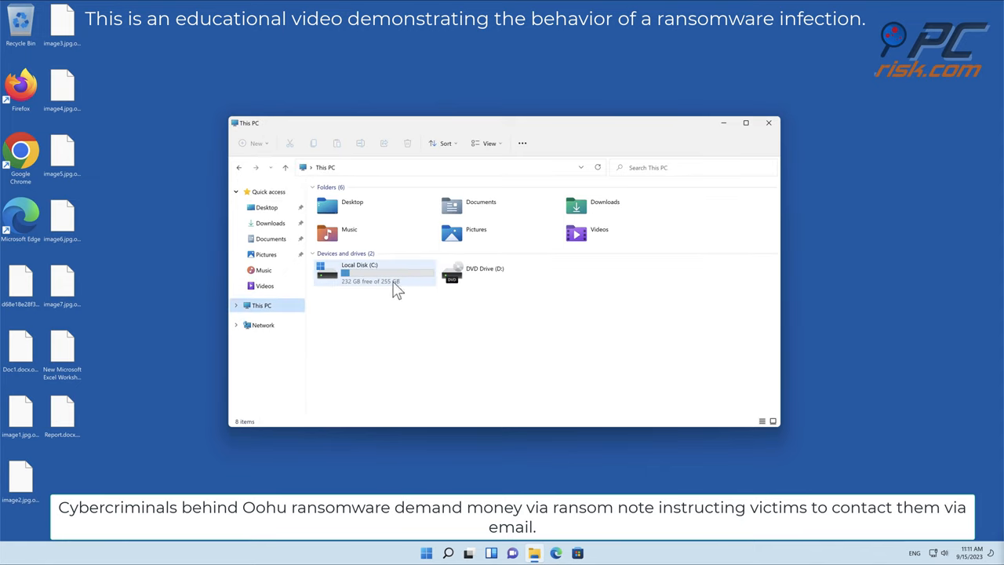
double_click(359, 271)
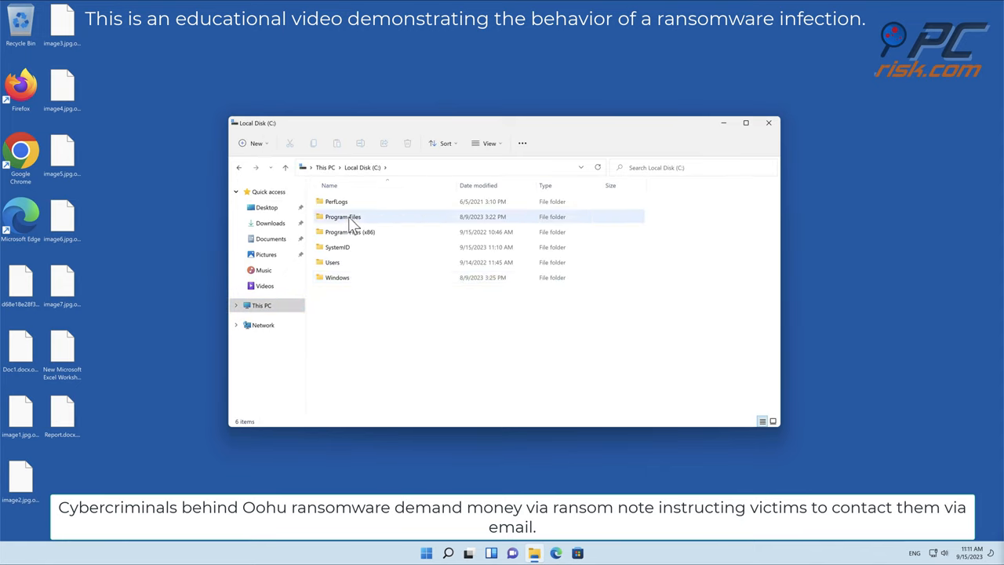
double_click(332, 262)
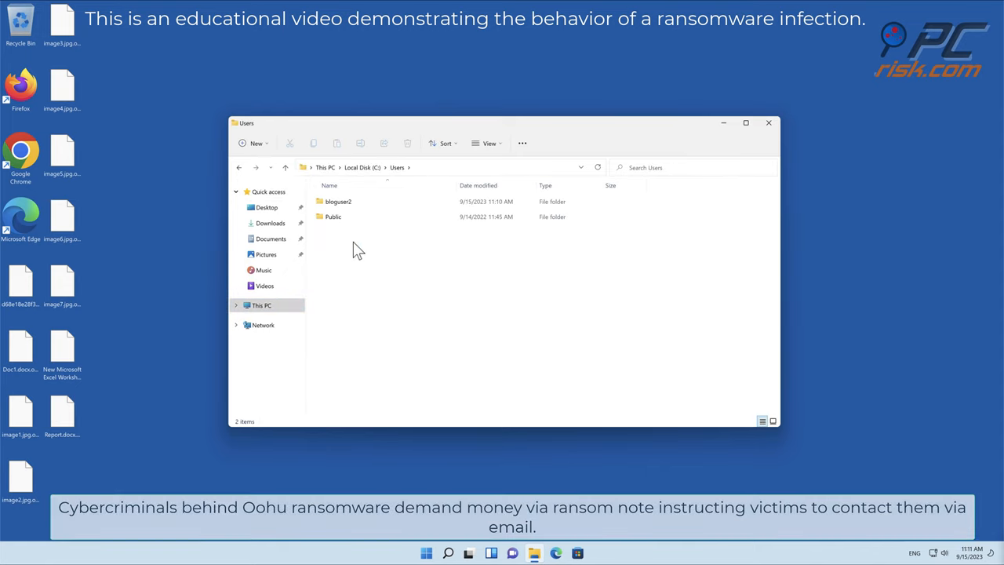
double_click(338, 201)
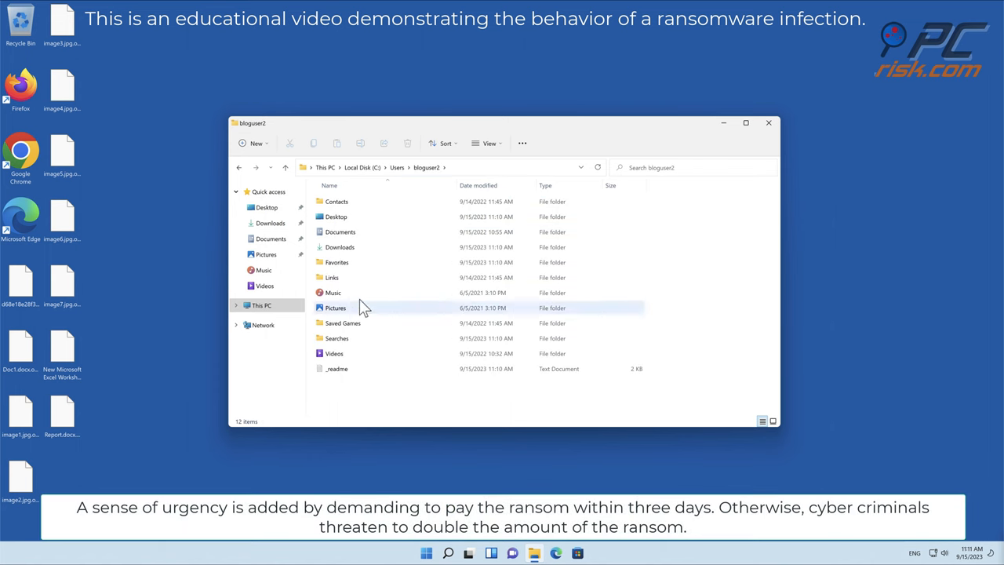
Step: Open the _readme ransom note in Notepad, read it, and close it
double_click(335, 369)
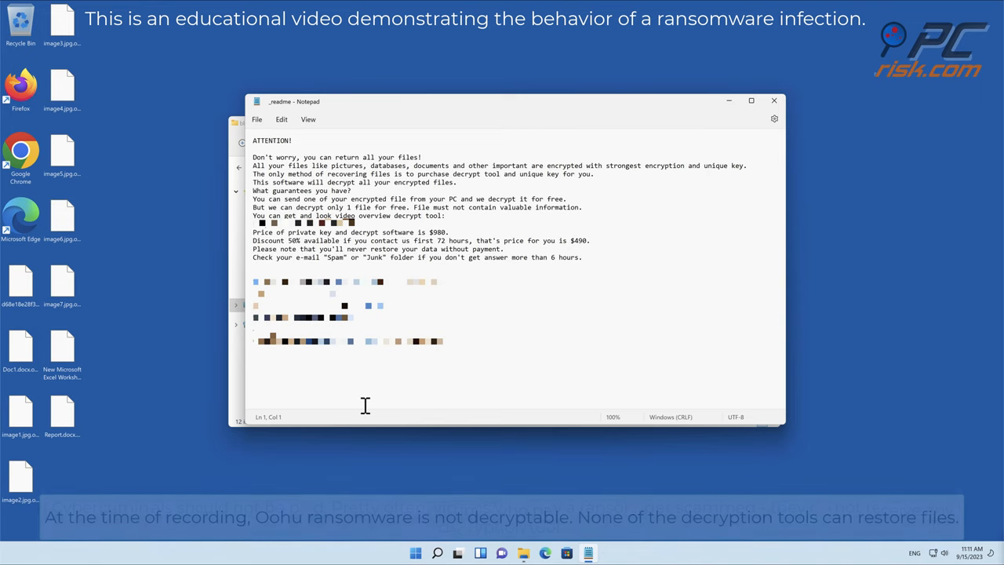
left_click(774, 101)
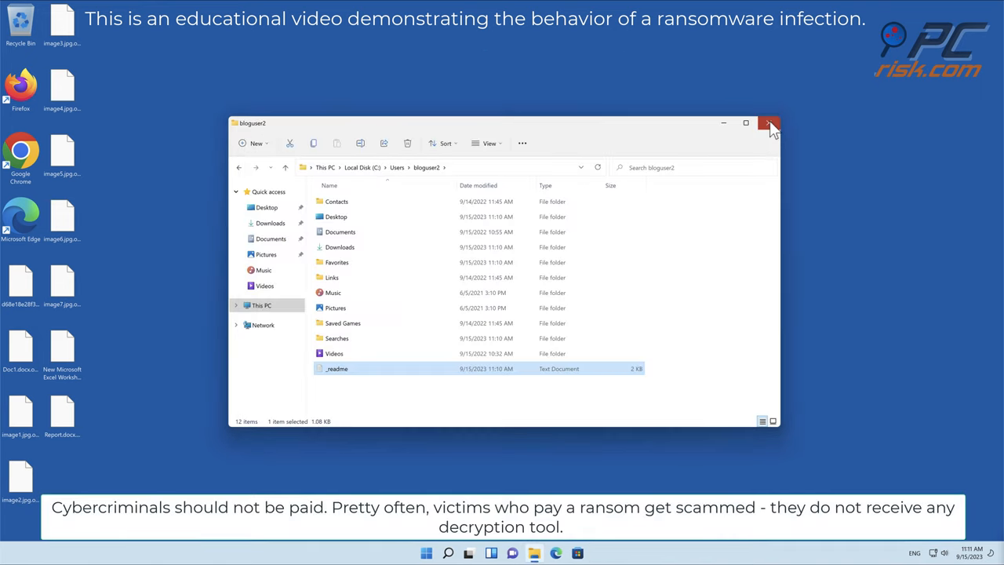
Step: Close File Explorer, visit the Combo Cleaner website in Edge, and download the installer
left_click(769, 124)
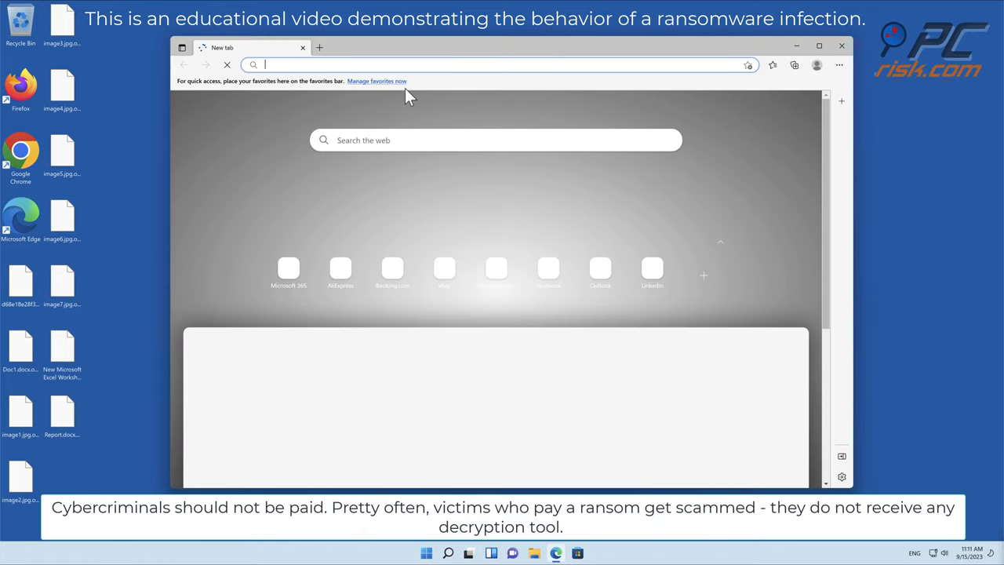
type("www.combocleaner.com")
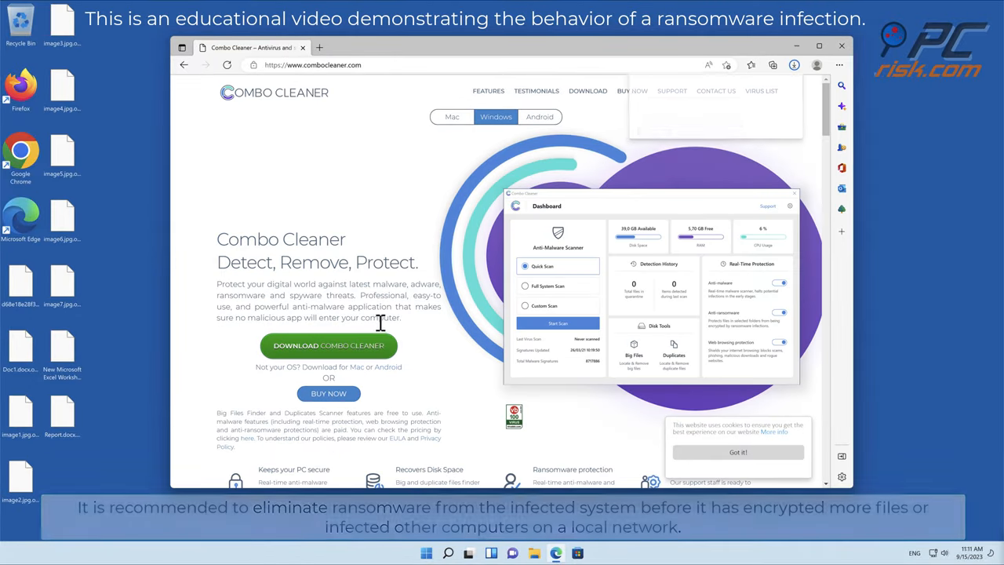
left_click(794, 65)
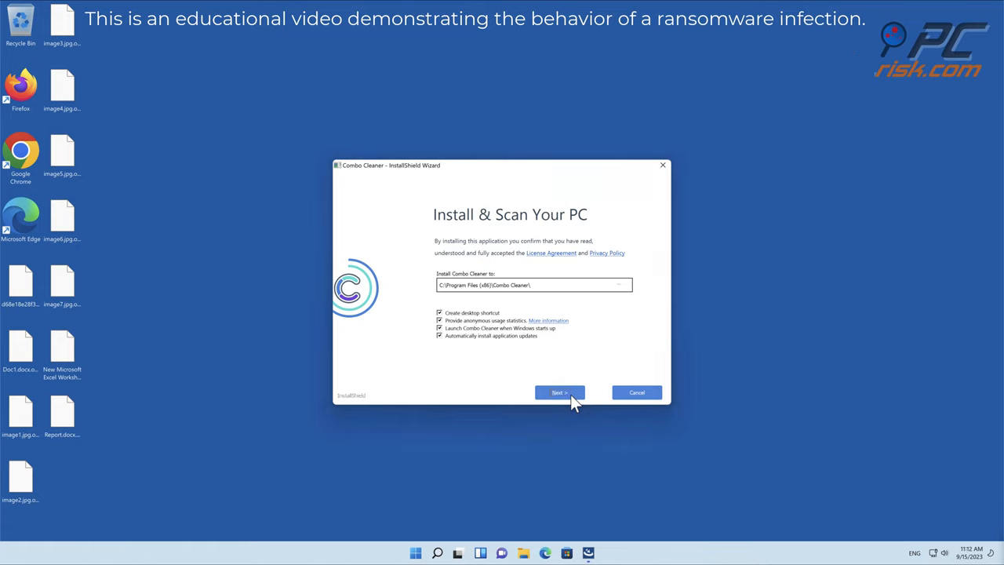
Step: Complete the InstallShield setup and let Combo Cleaner's first scan find Trojan.Femato.2
left_click(559, 393)
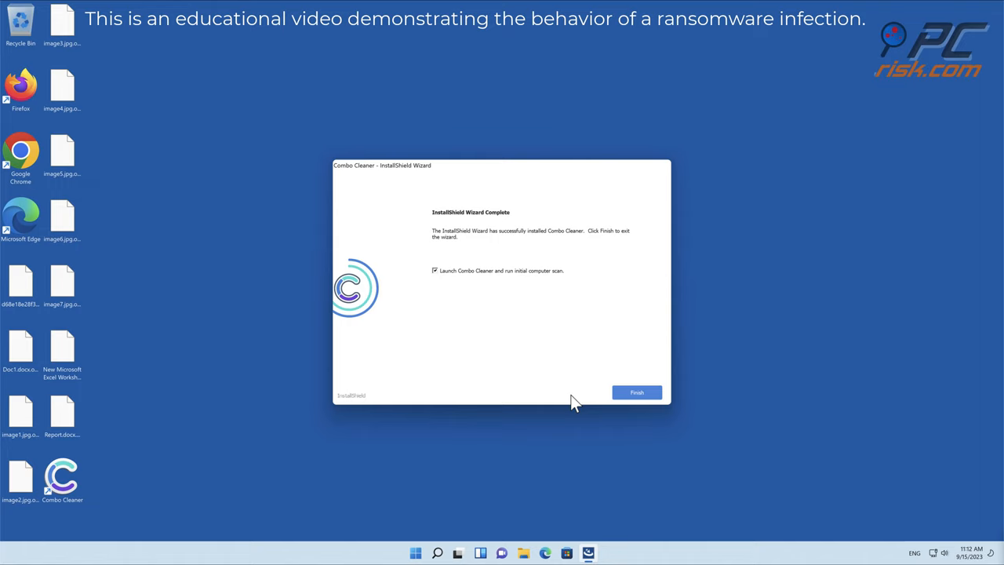
mouse_move(657, 401)
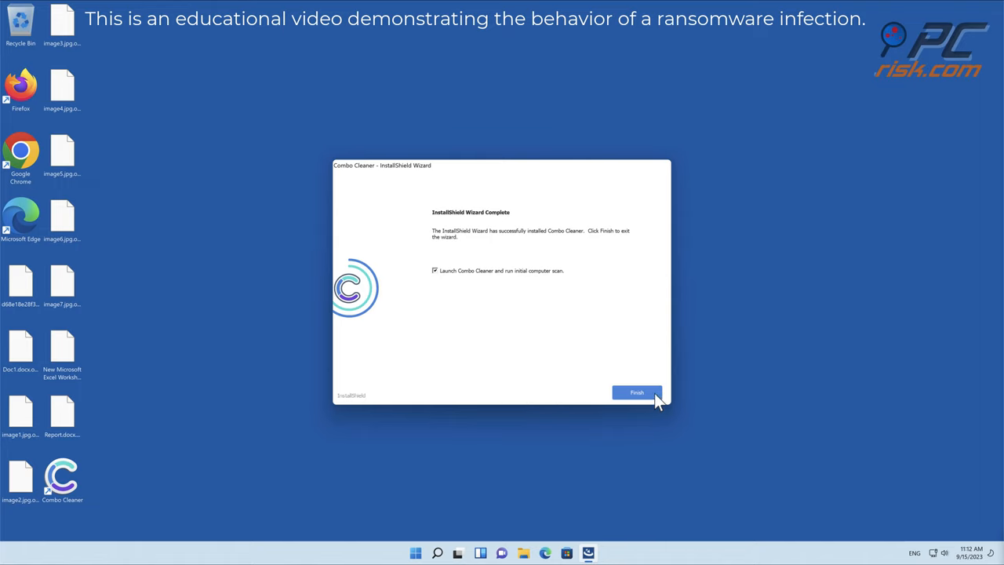
left_click(638, 393)
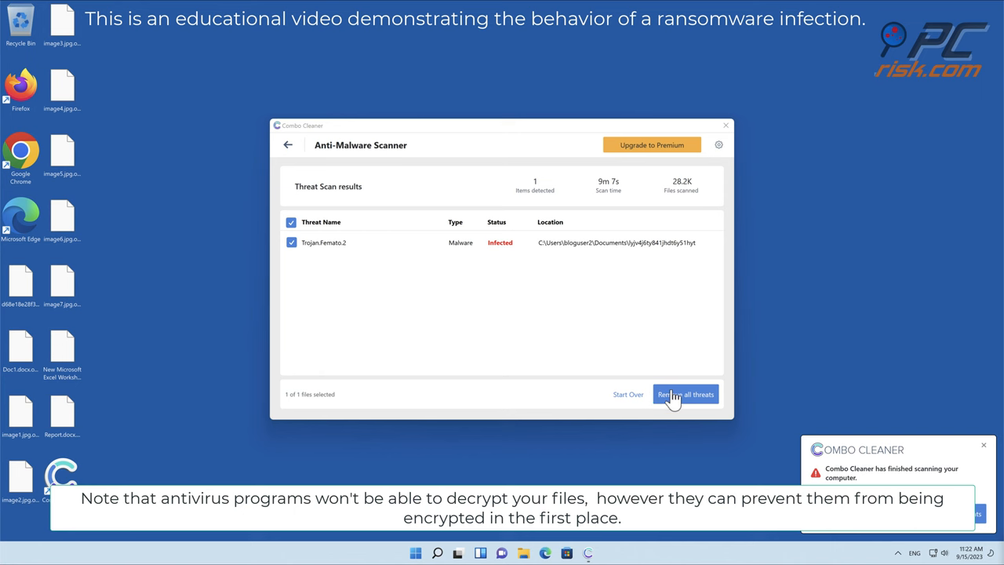
Step: Activate the license, quarantine Trojan.Femato.2, and add Desktop as an anti-ransomware protected folder
left_click(684, 394)
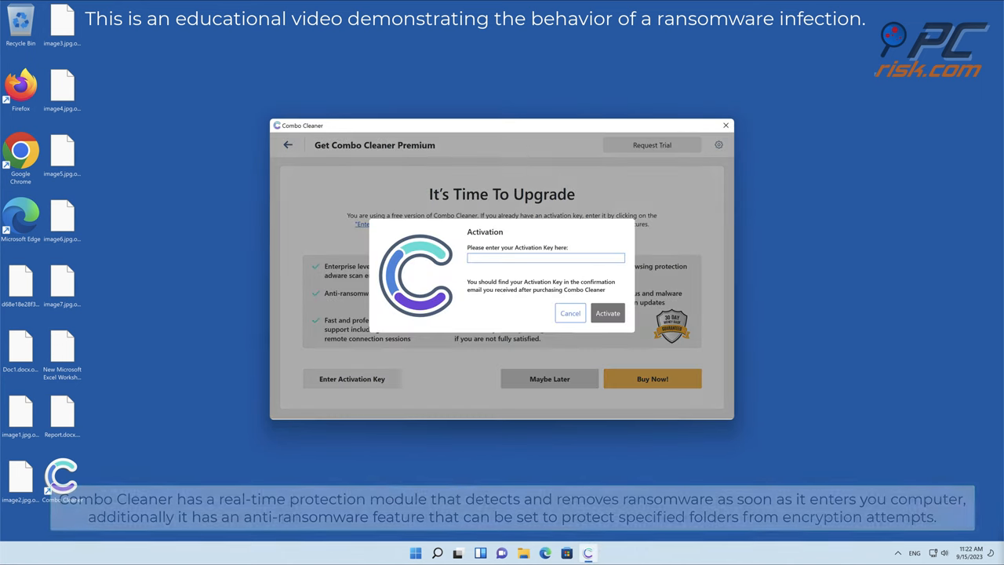
left_click(608, 313)
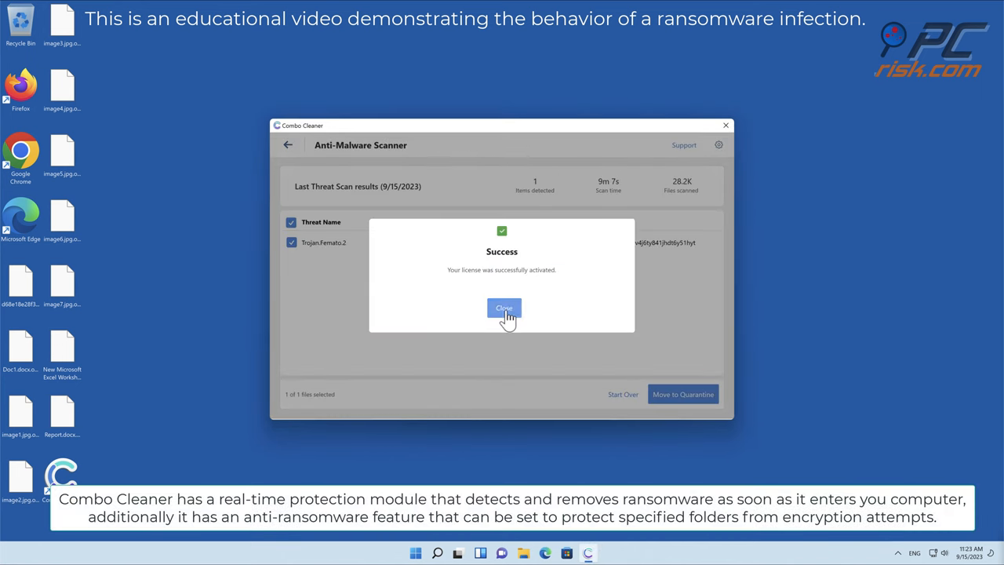
left_click(504, 308)
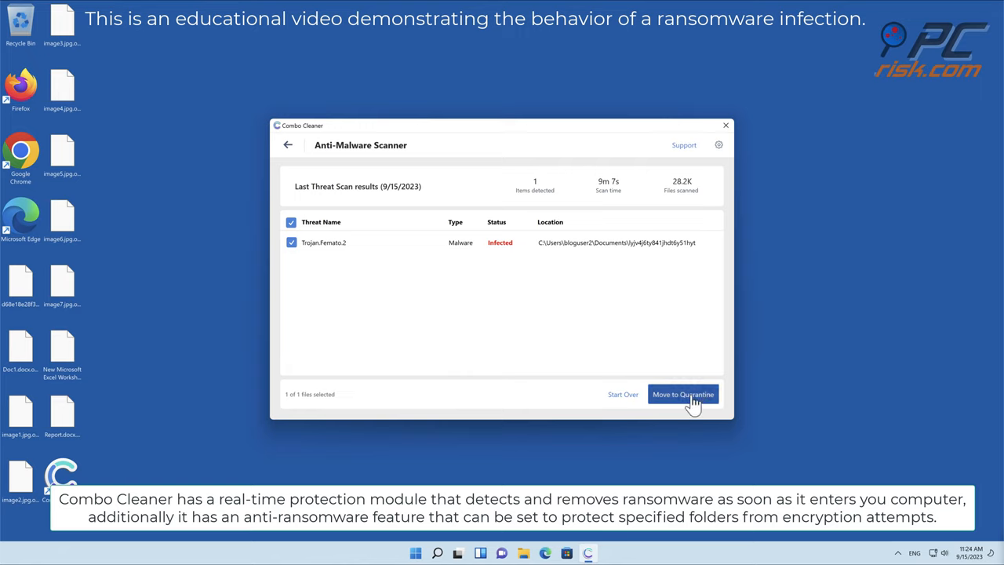
left_click(682, 394)
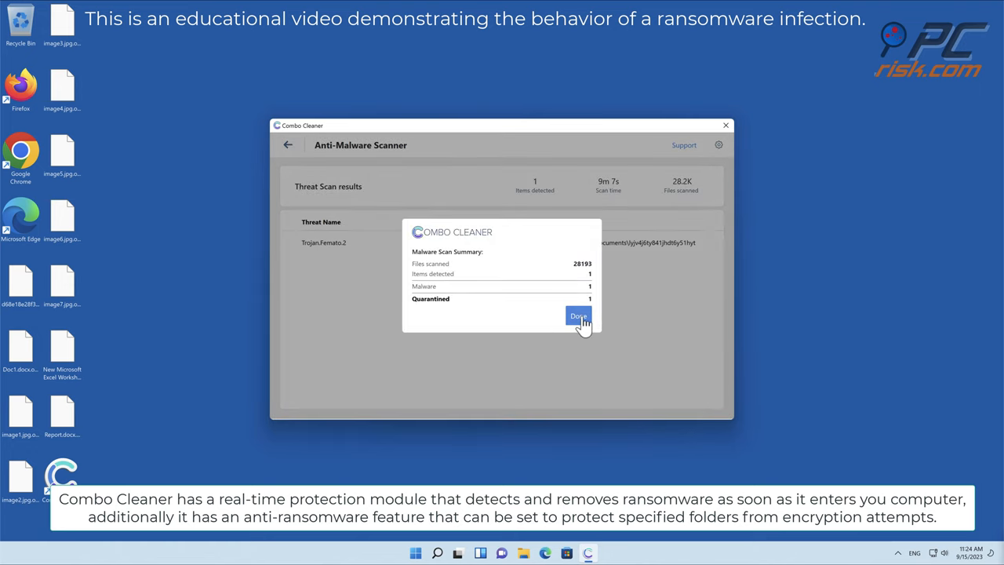
left_click(579, 316)
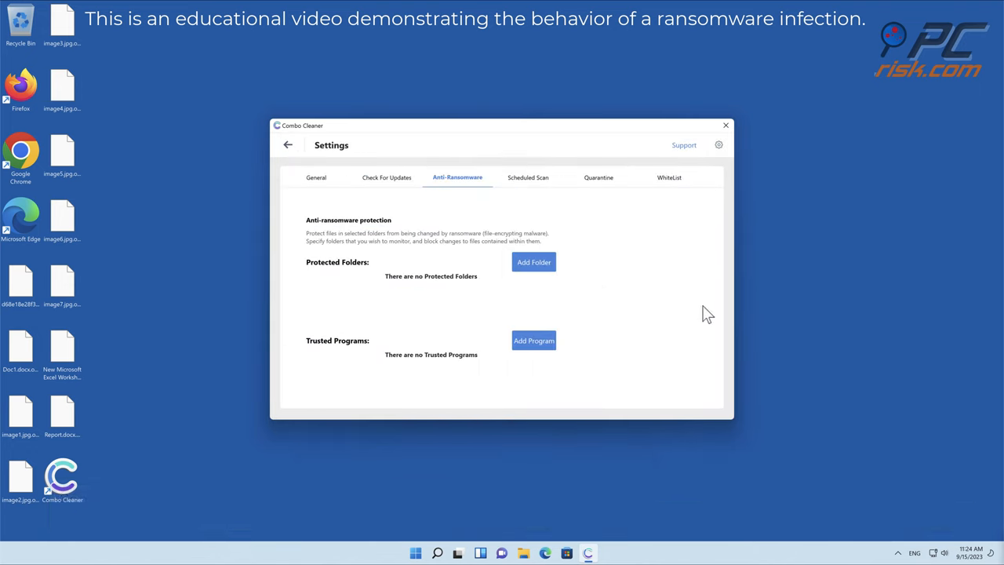
left_click(534, 262)
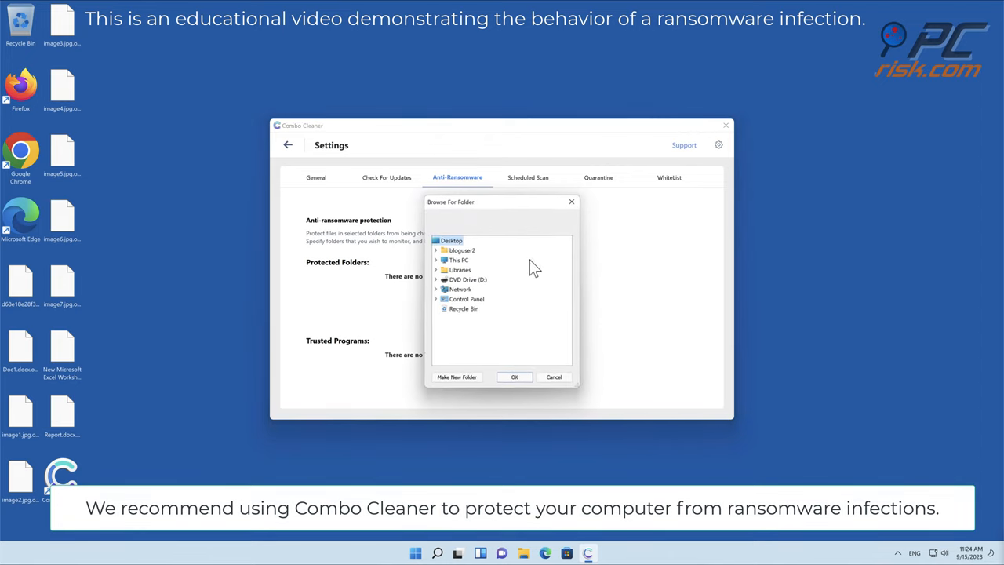
left_click(514, 377)
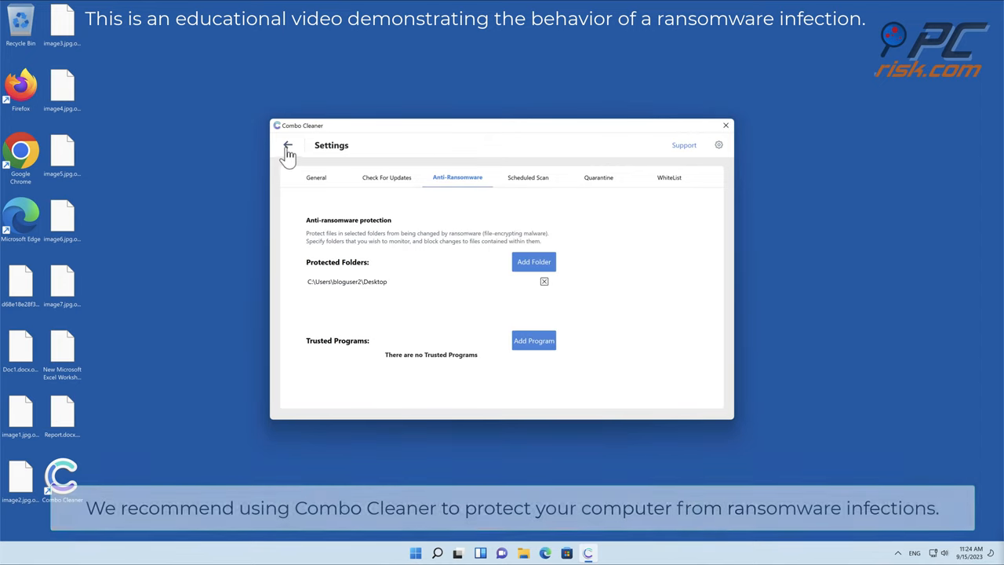